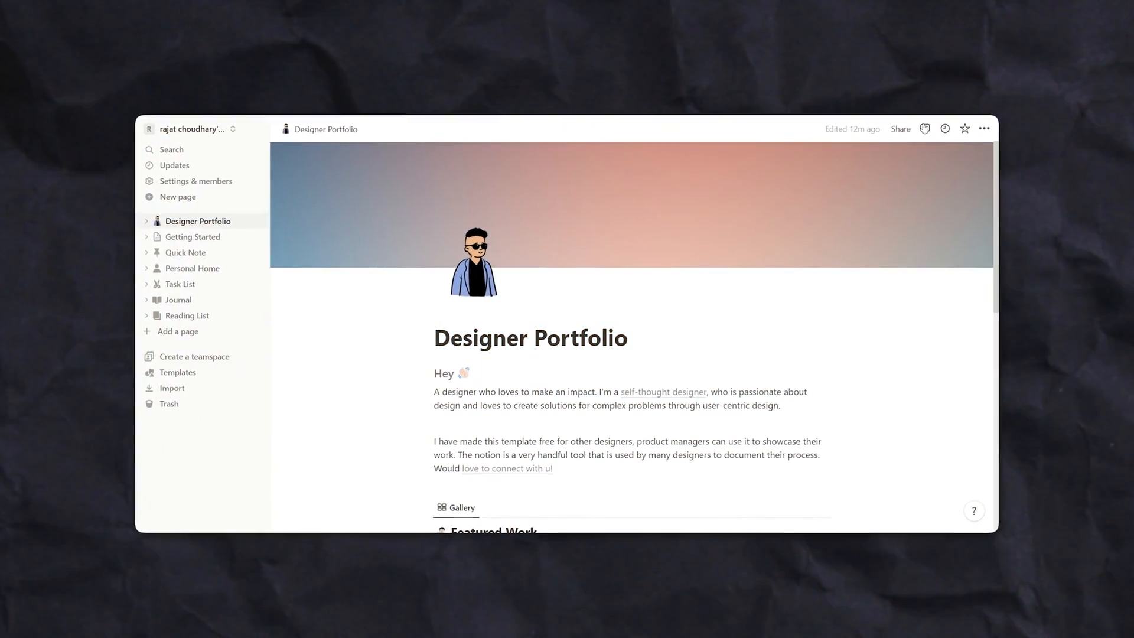
# - Copy the Designer Portfolio page link from the Share panel
pyautogui.click(900, 129)
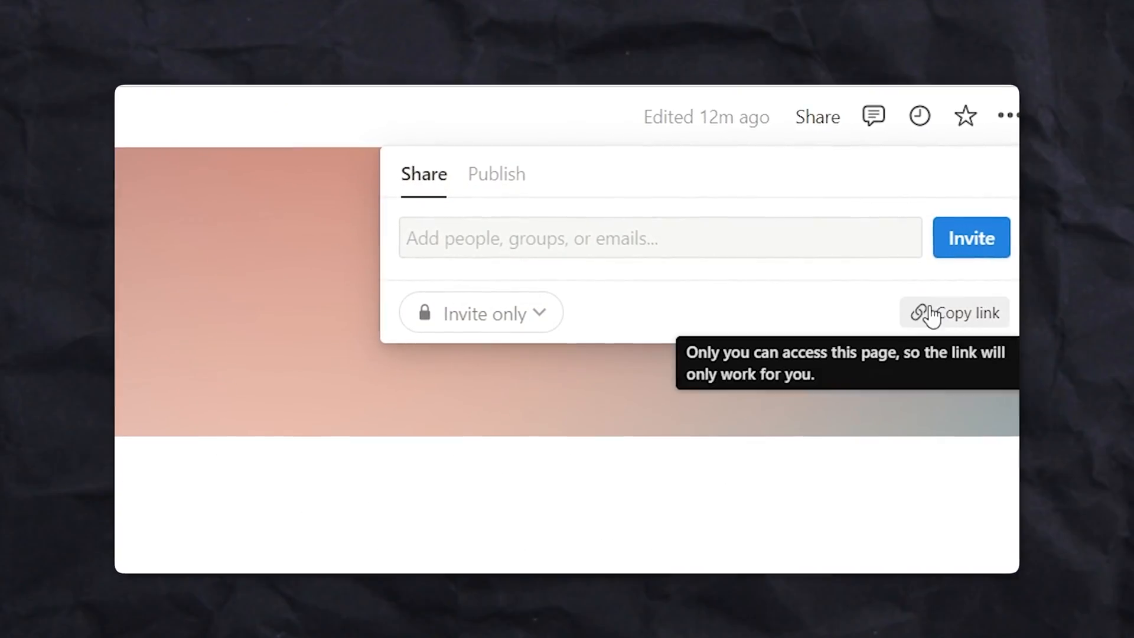
pyautogui.click(967, 312)
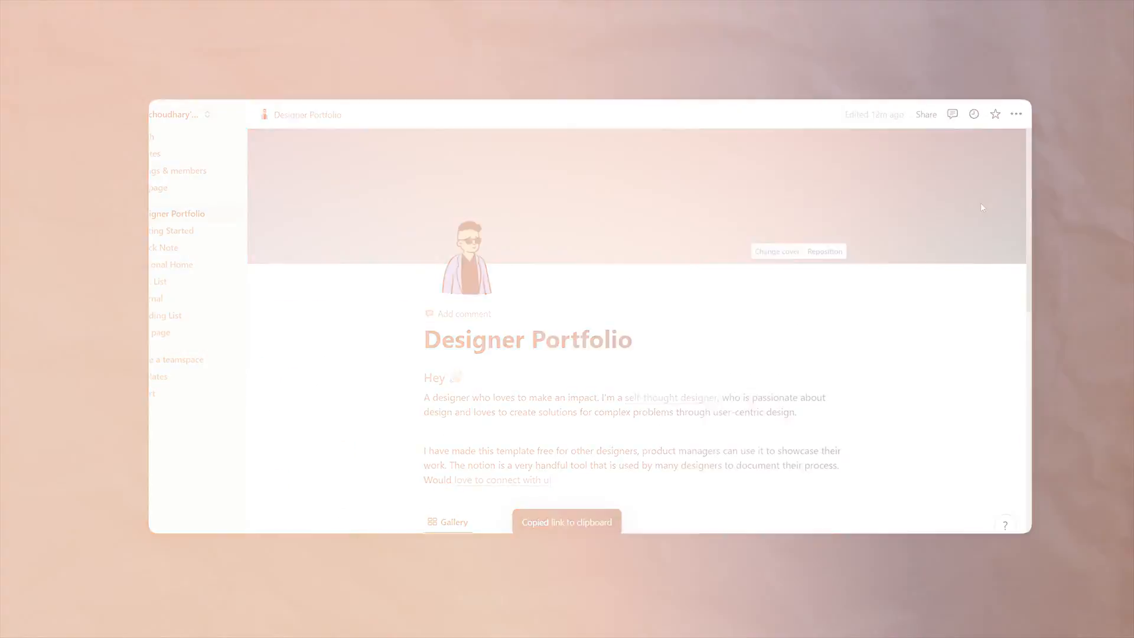
pyautogui.moveTo(959, 103)
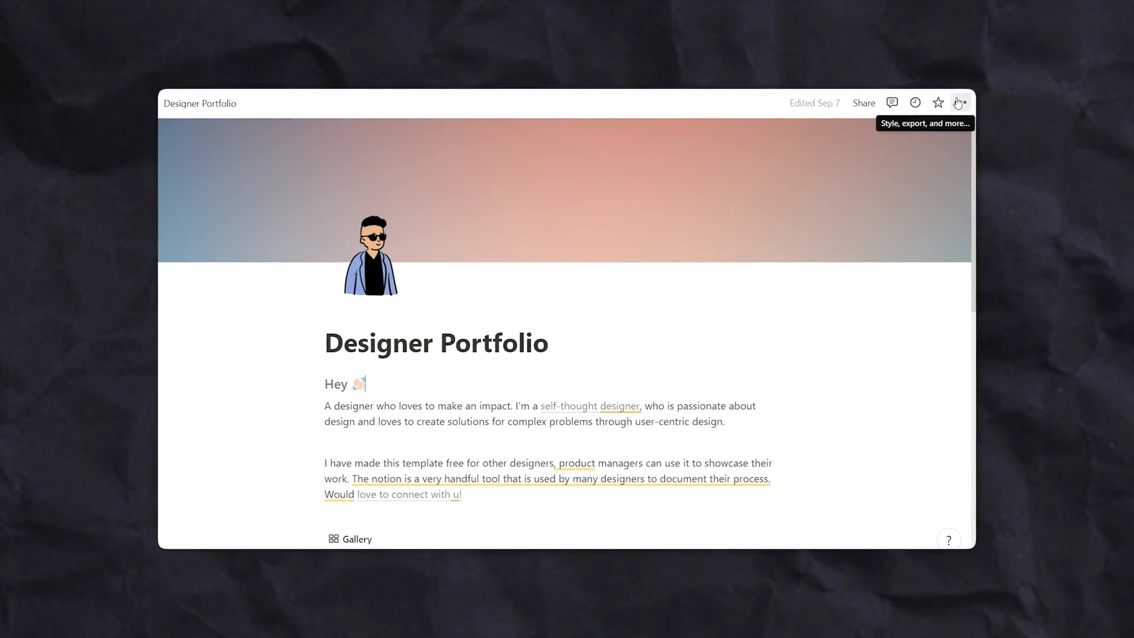
# - Export the Designer Portfolio page from Notion in HTML format
pyautogui.click(959, 103)
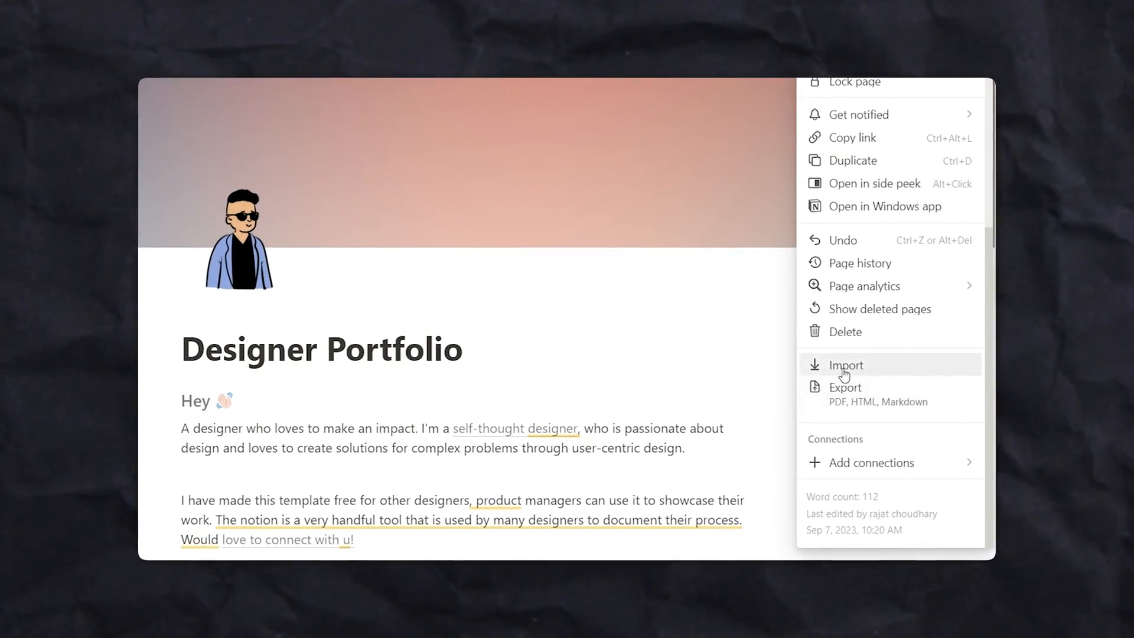
pyautogui.click(845, 387)
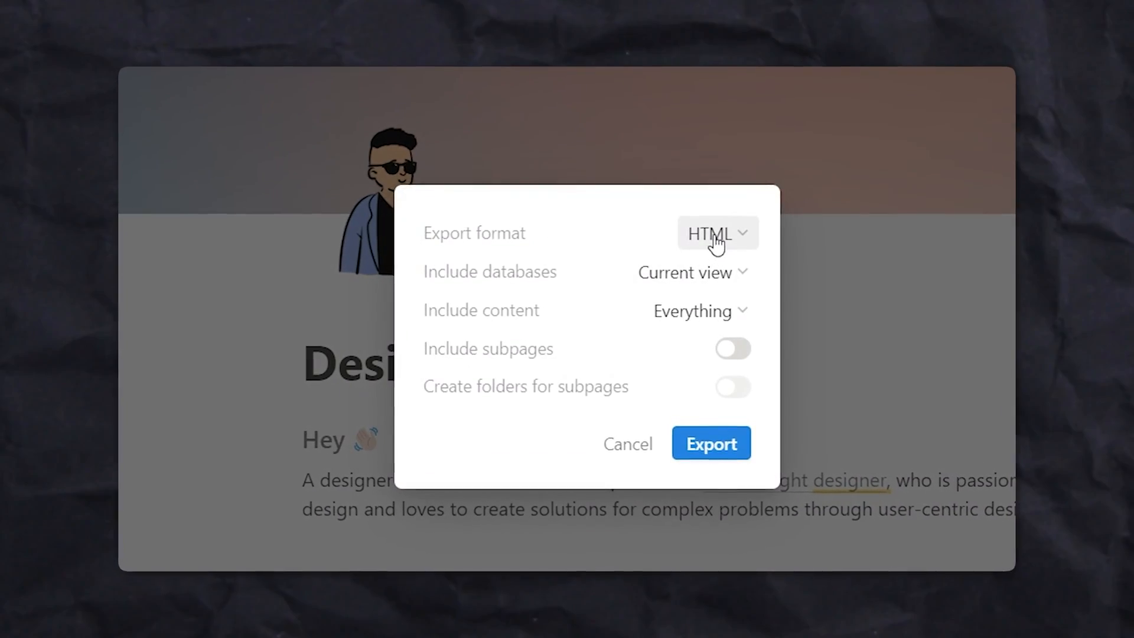
pyautogui.click(716, 232)
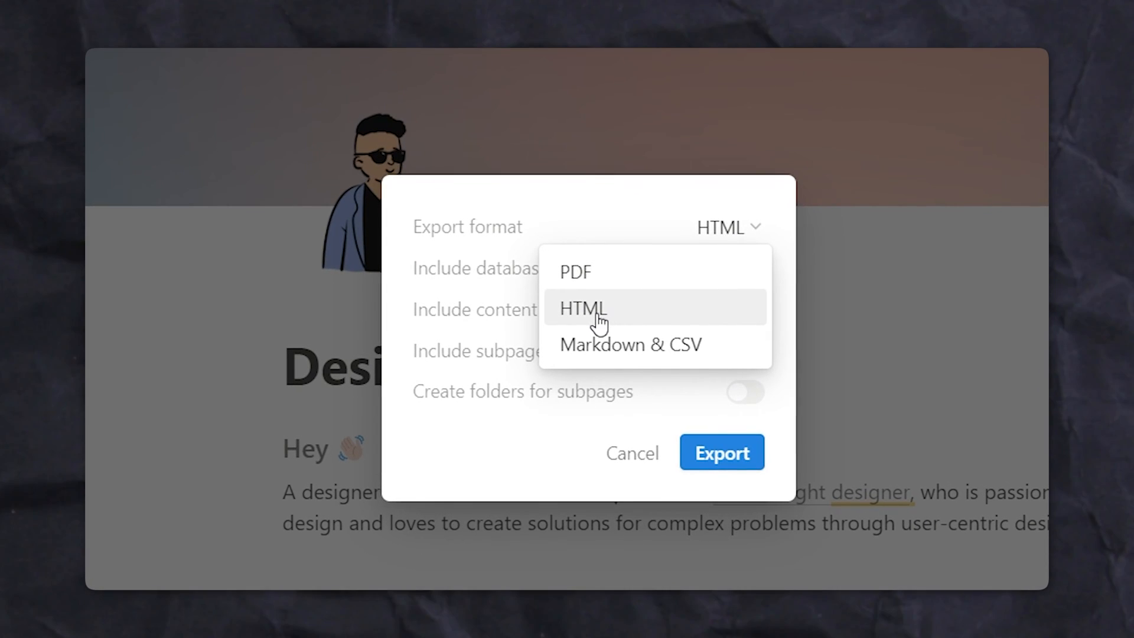
pyautogui.click(720, 453)
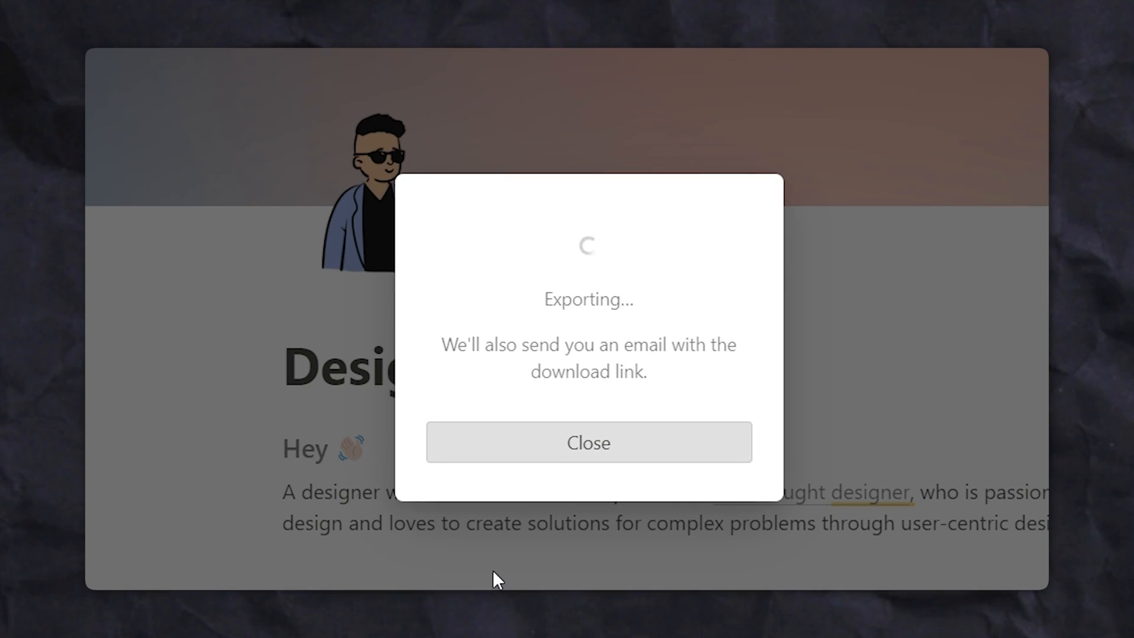
pyautogui.click(588, 443)
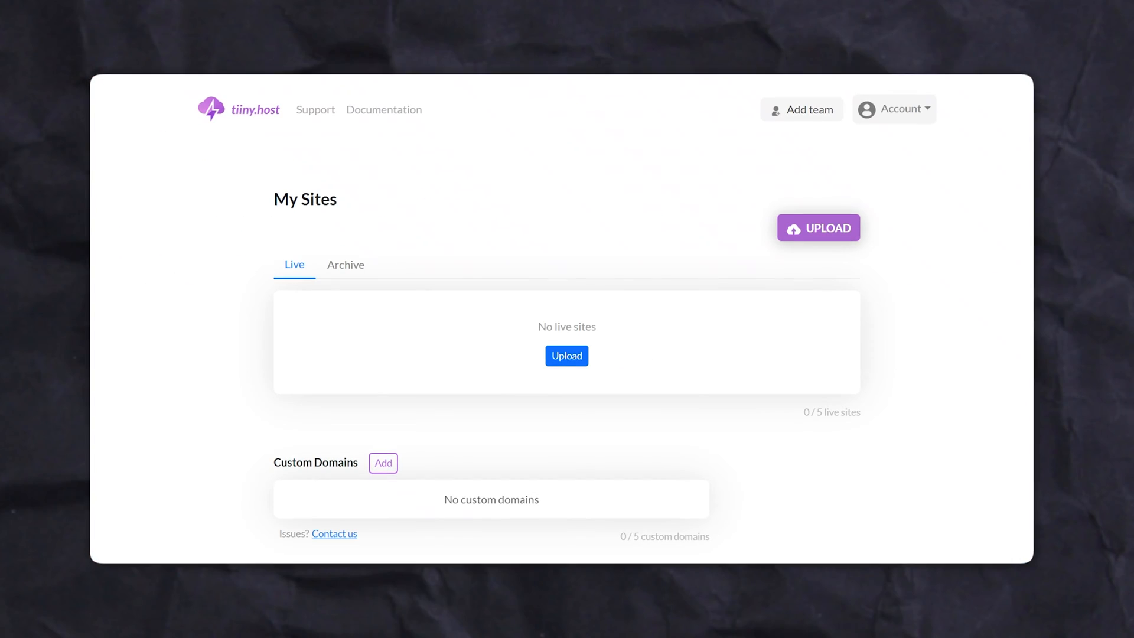
# - Upload the exported zip with link name 'notion' and publish it as notionzip.tiiny.co
pyautogui.click(818, 226)
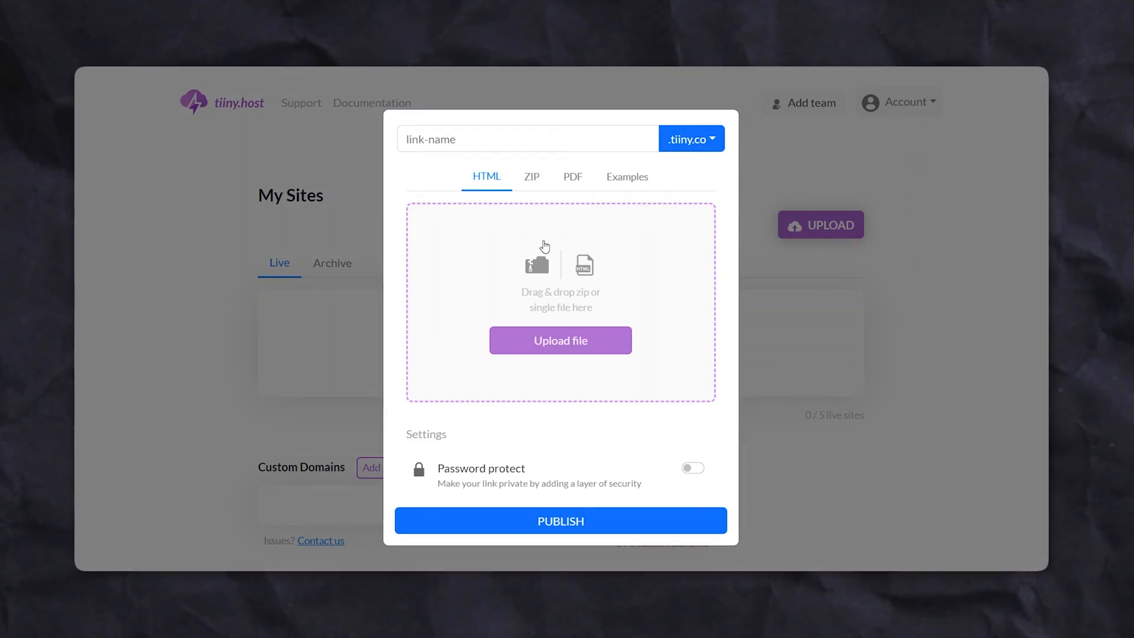
pyautogui.write('notion')
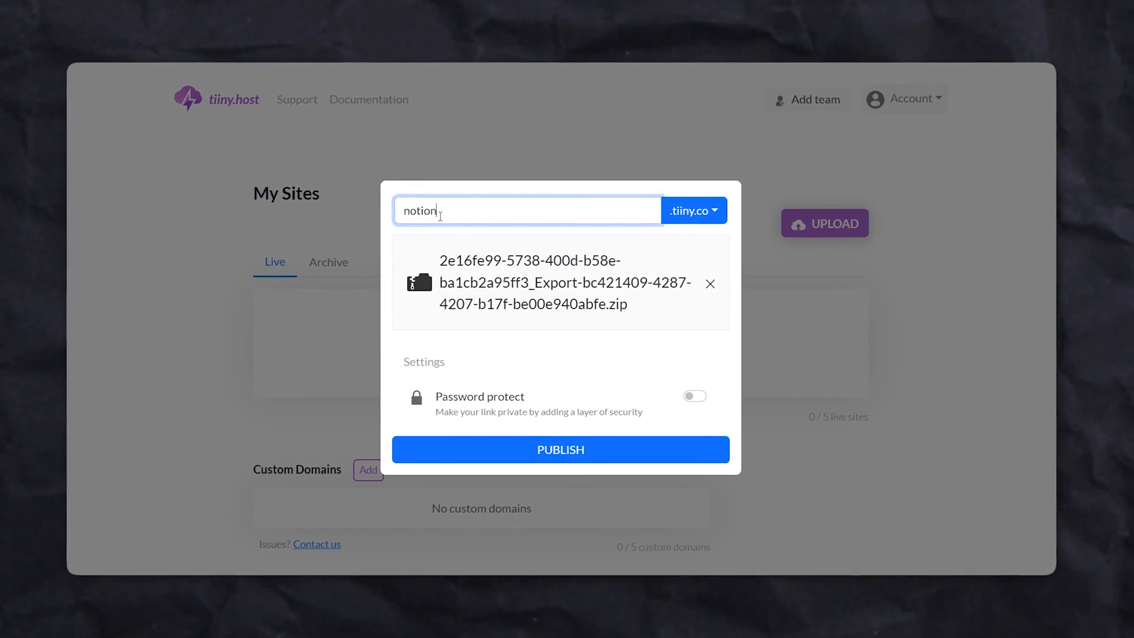
pyautogui.click(560, 449)
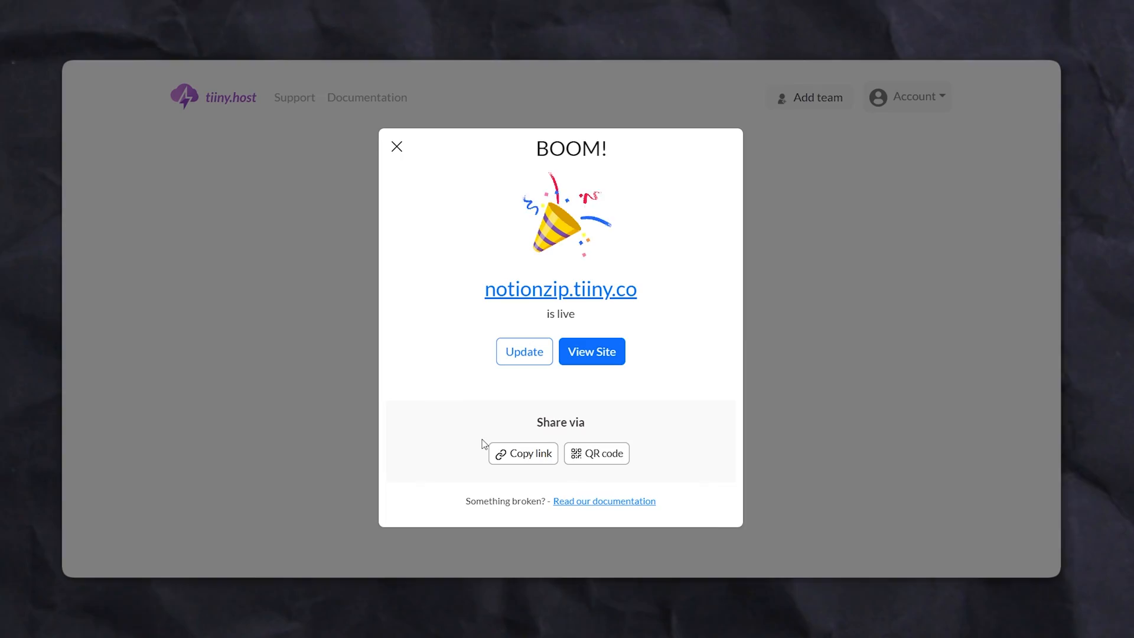
pyautogui.click(397, 147)
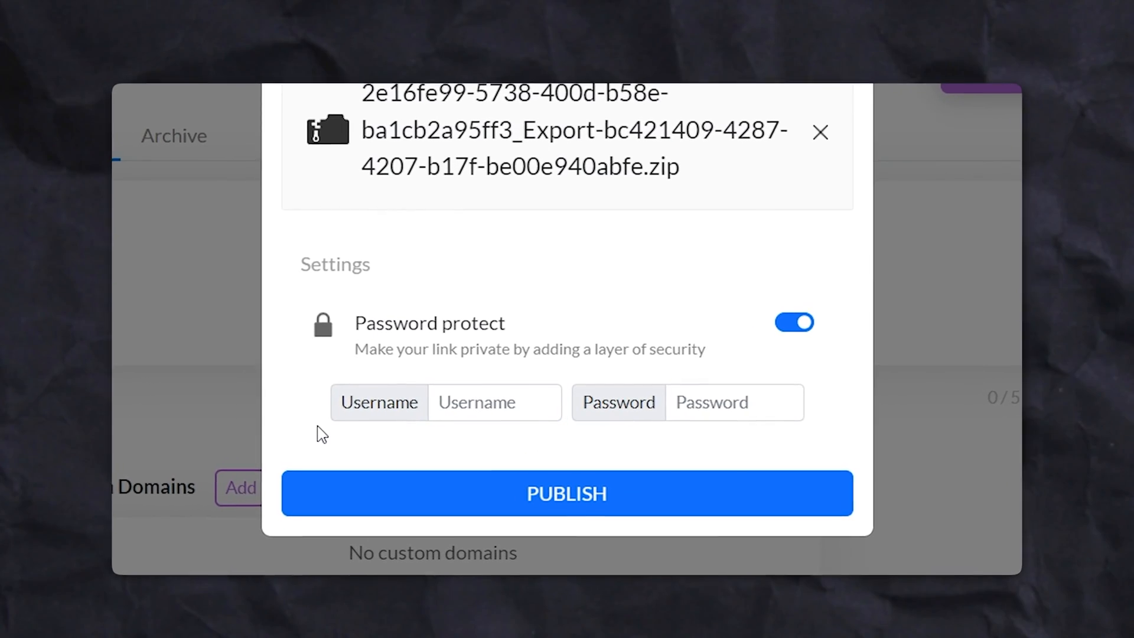
# - Switch on Password protect for the uploaded zip, revealing Username and Password fields
pyautogui.click(252, 487)
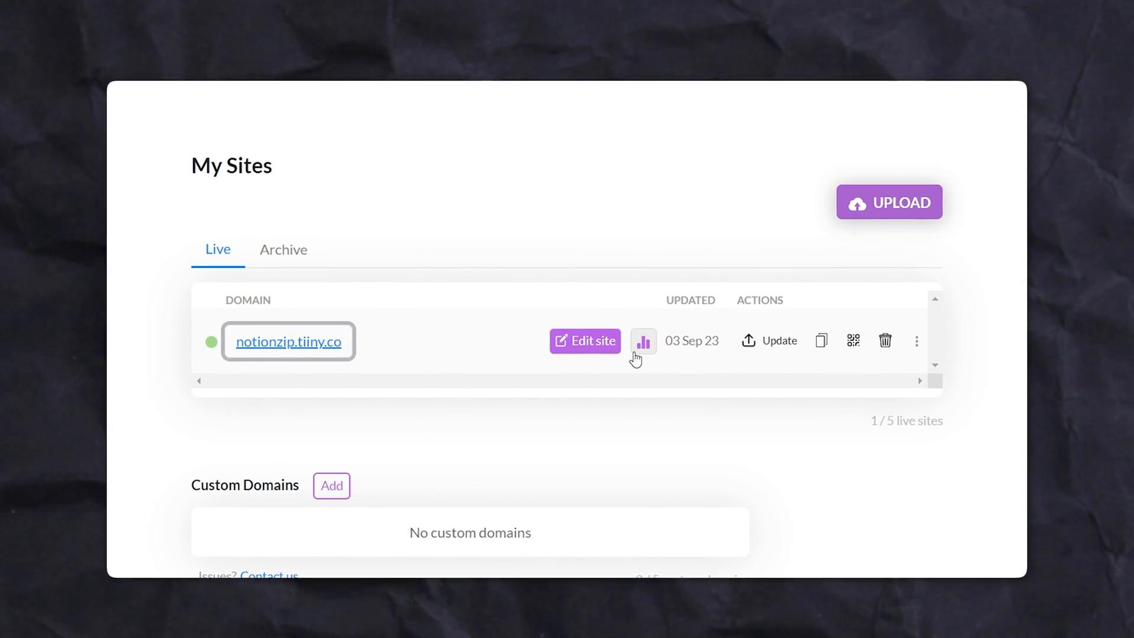
# - Show the QR code for the notionzip.tiiny.co link from the site's share options
pyautogui.click(643, 340)
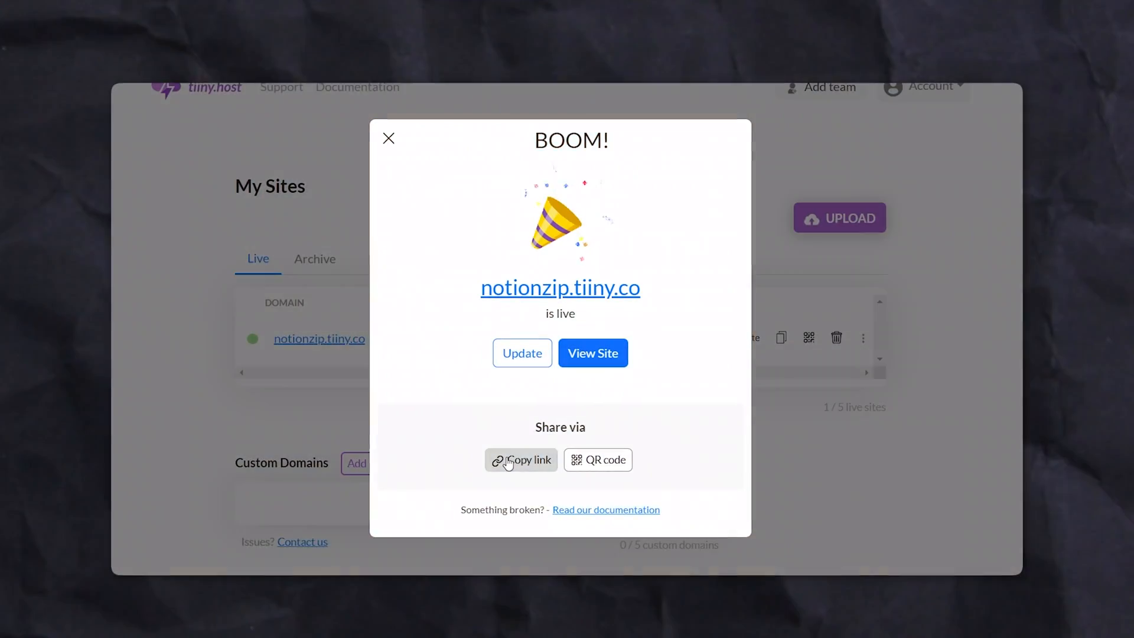
pyautogui.click(598, 459)
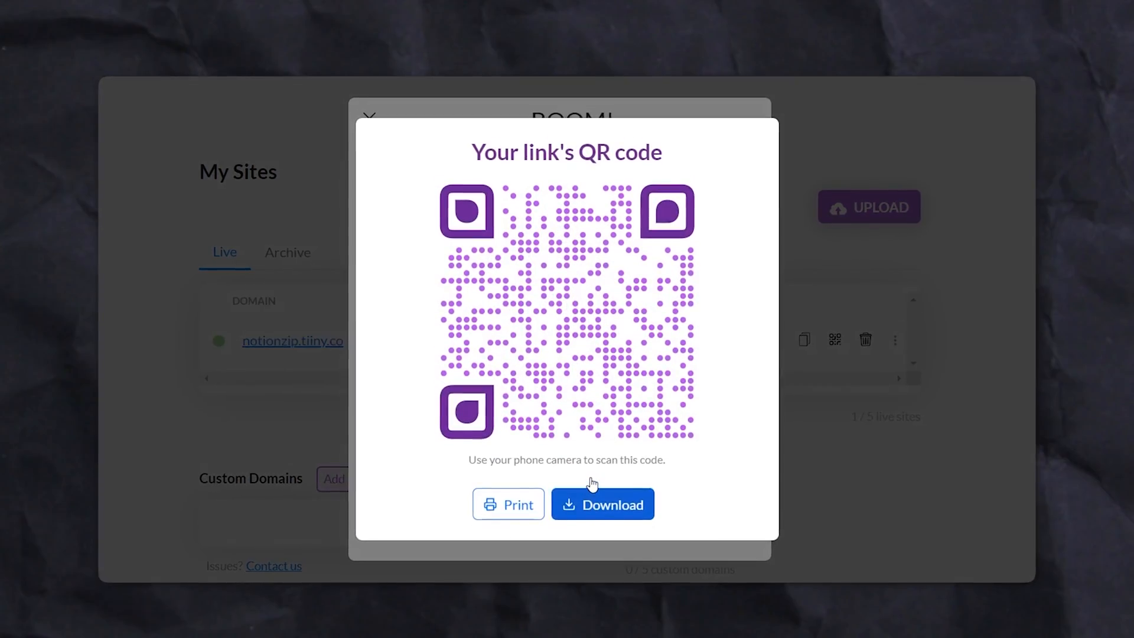